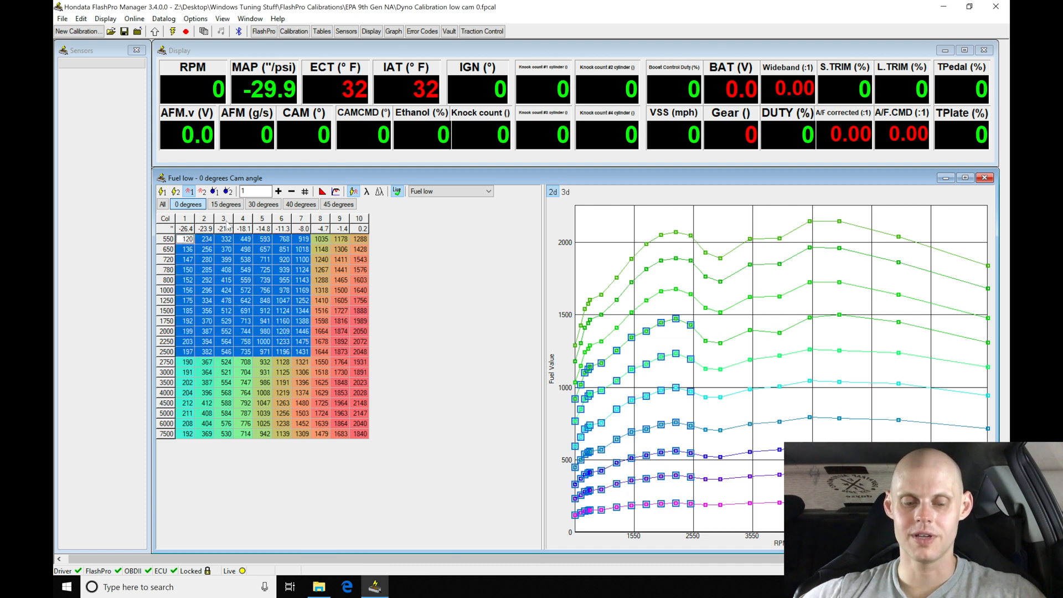
# Compare the 15 and 0 degree cam tables, ending on Fuel low at 15 degrees.
pyautogui.click(226, 204)
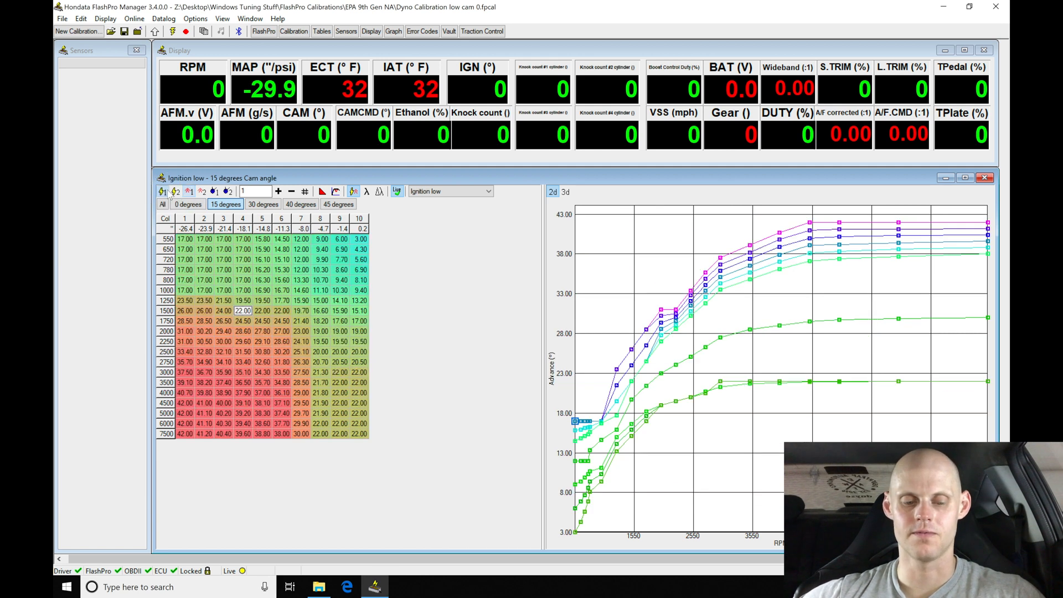
pyautogui.click(188, 204)
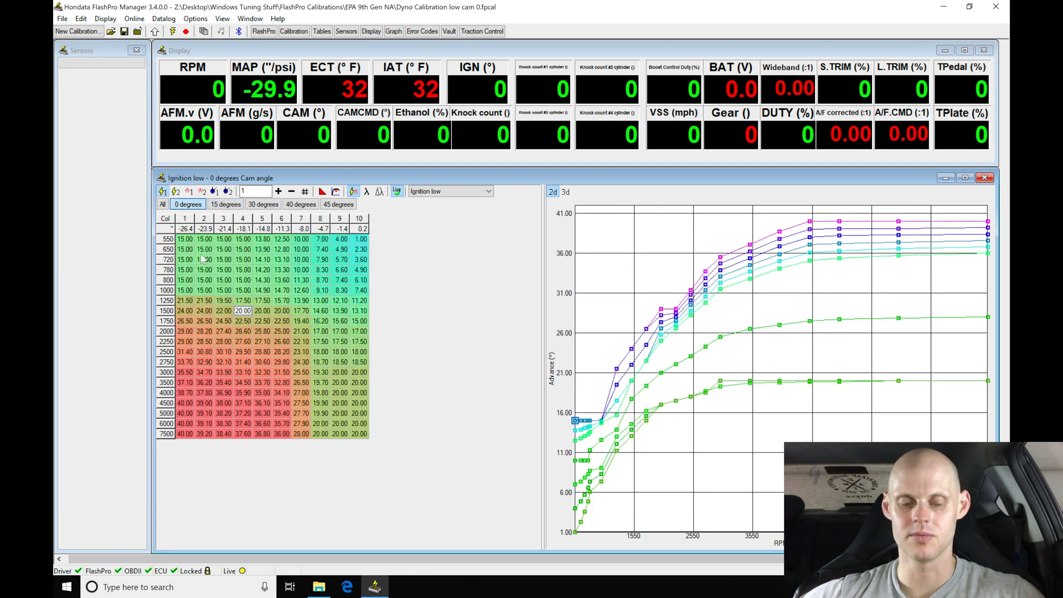
pyautogui.click(226, 204)
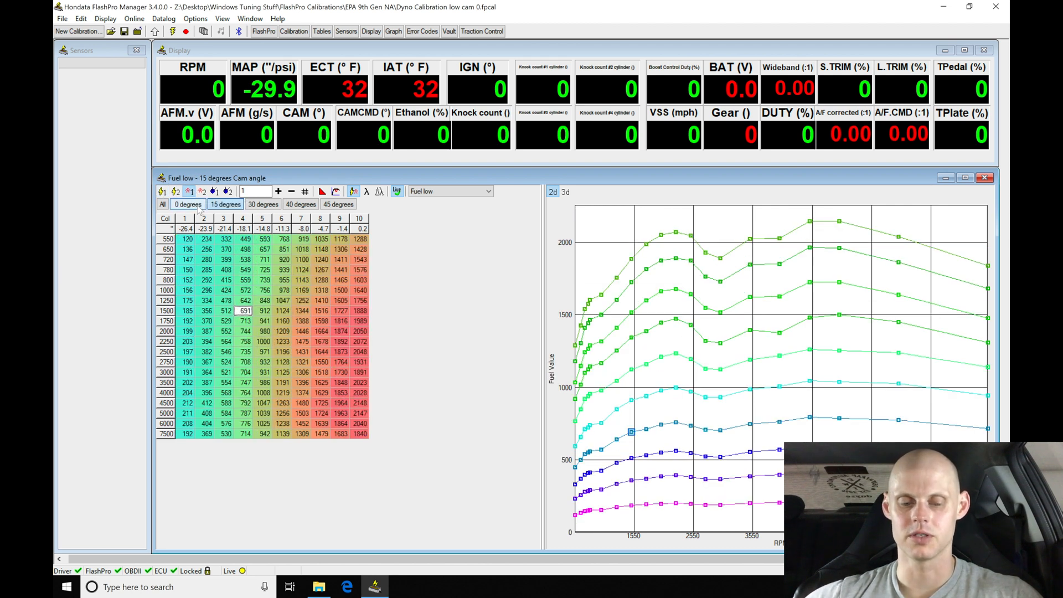
pyautogui.click(226, 205)
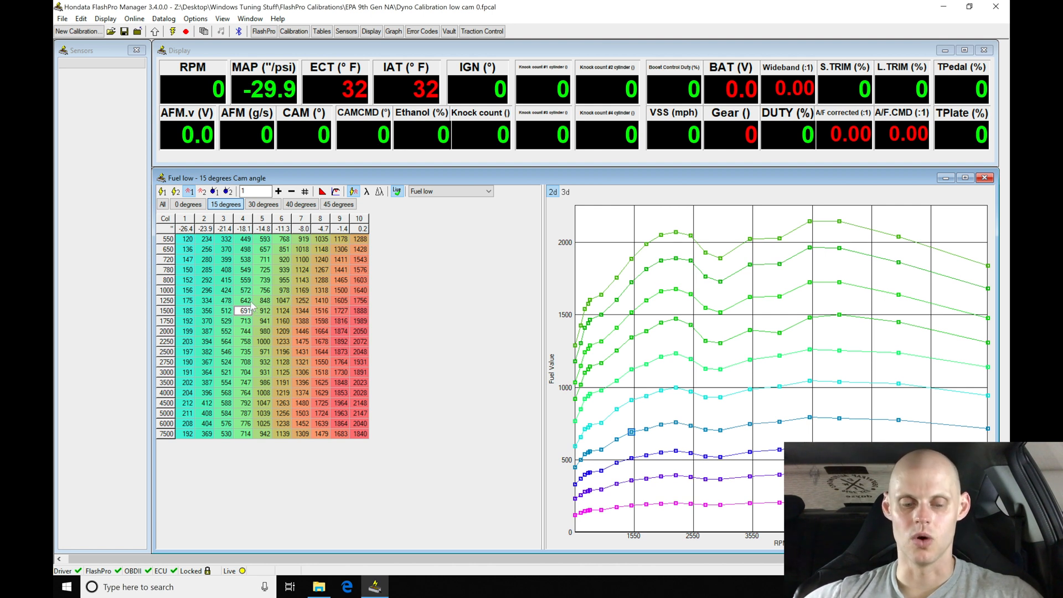
# Set the Cam angle low table to 15 for rows 1500–7500 rpm.
pyautogui.click(450, 191)
pyautogui.write('15')
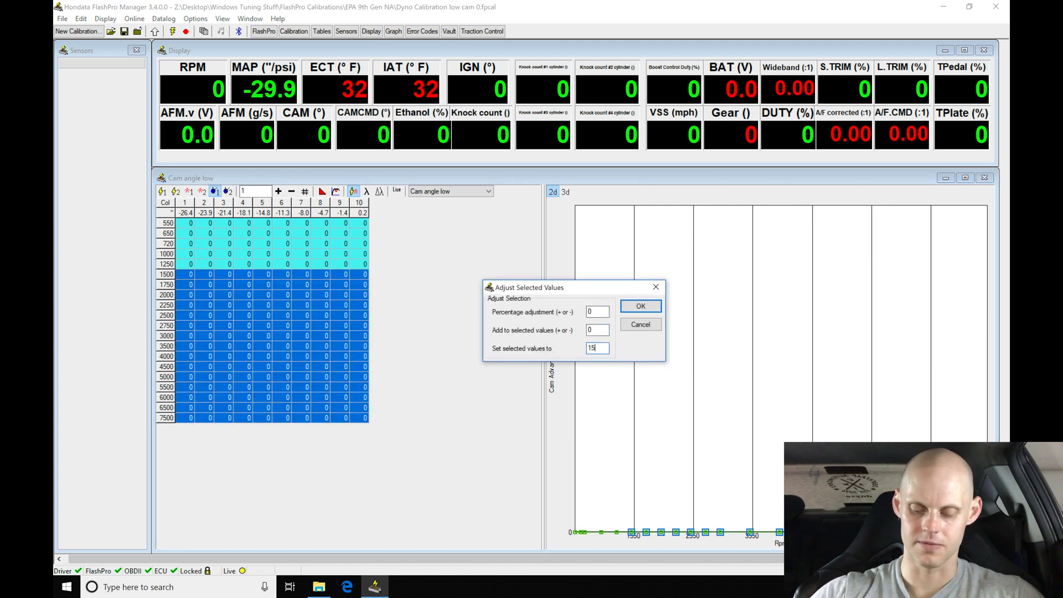
pyautogui.click(639, 306)
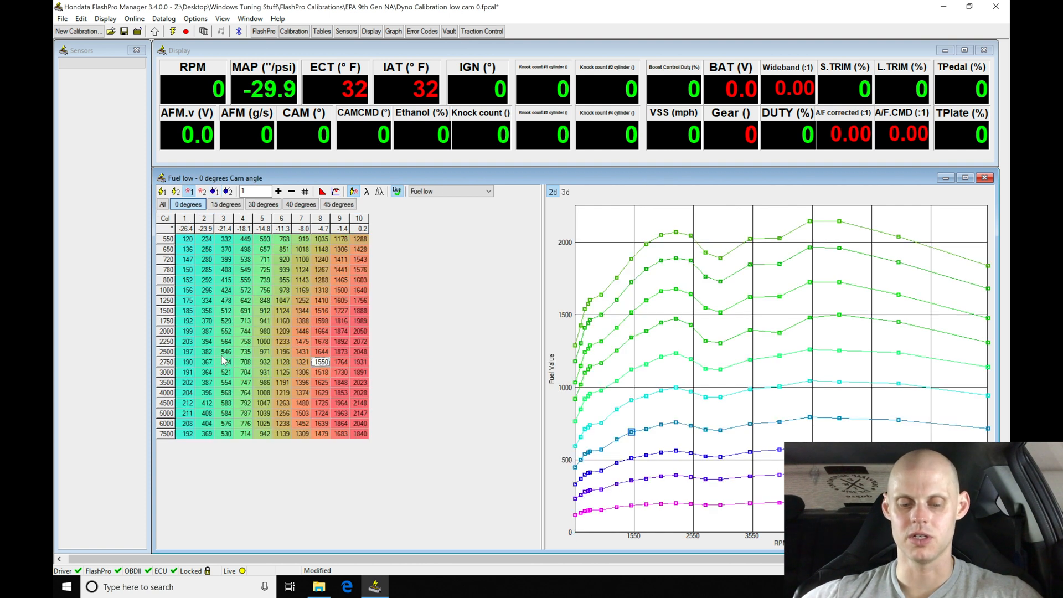
# Show the 15-degree cam tab and check the Tables Follow Cam Angle option.
pyautogui.click(225, 204)
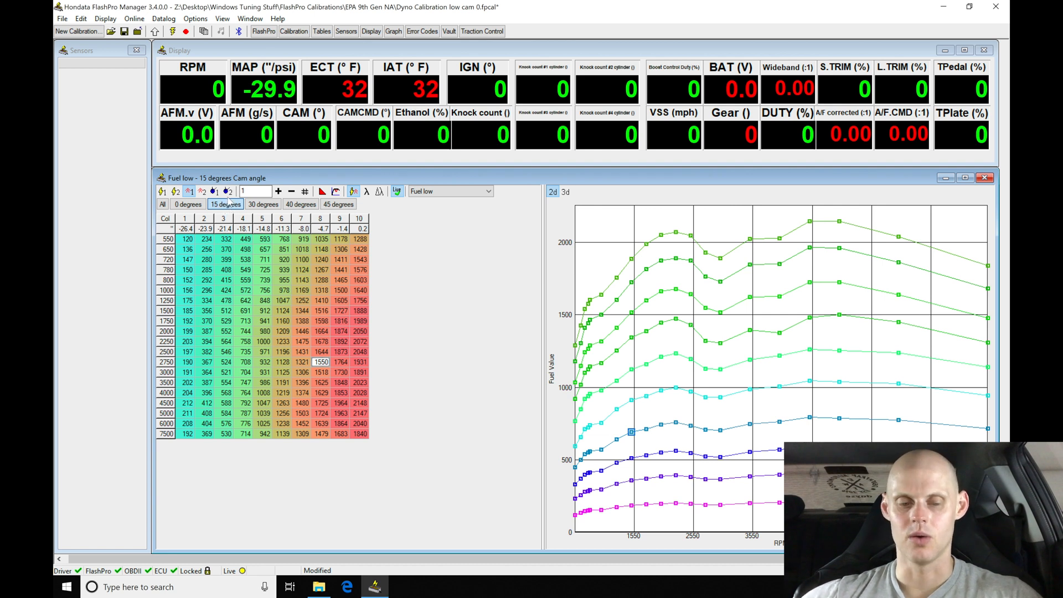
pyautogui.click(196, 19)
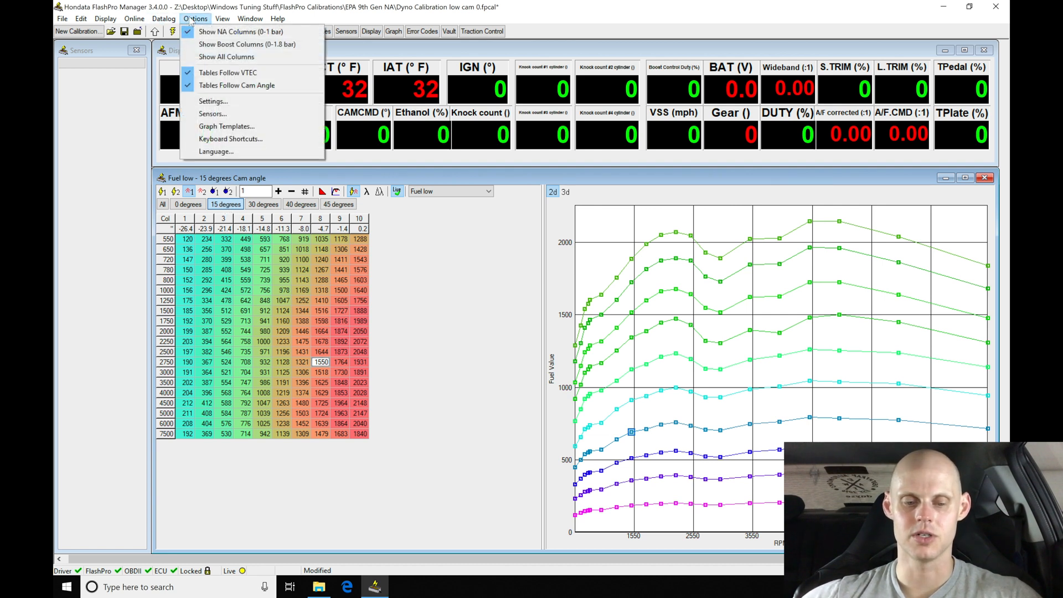
pyautogui.moveTo(236, 85)
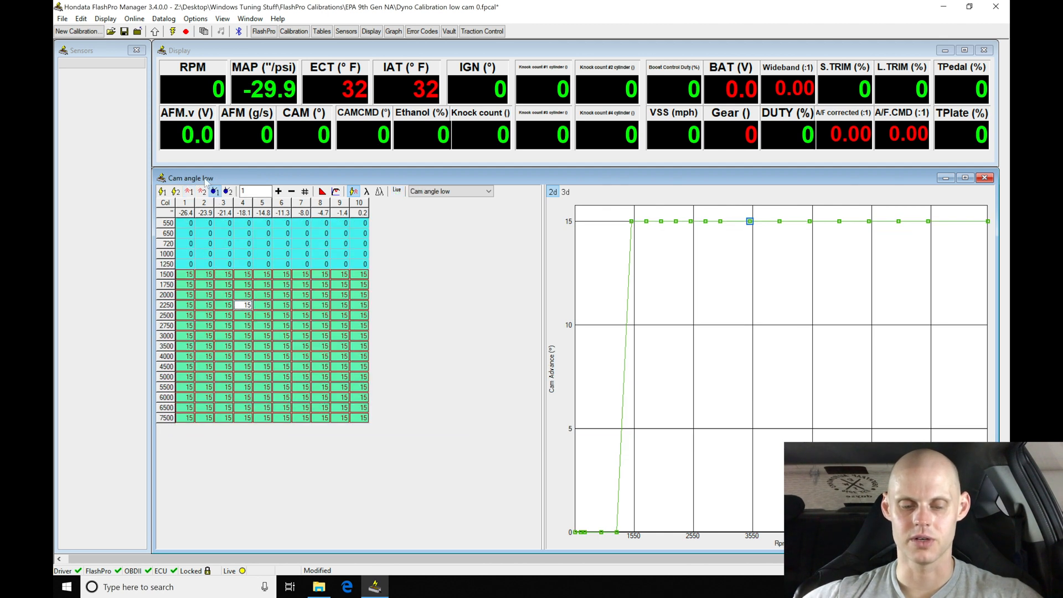
# Save the calibration as 'Dyno Calibration low cam 15'.
pyautogui.click(61, 19)
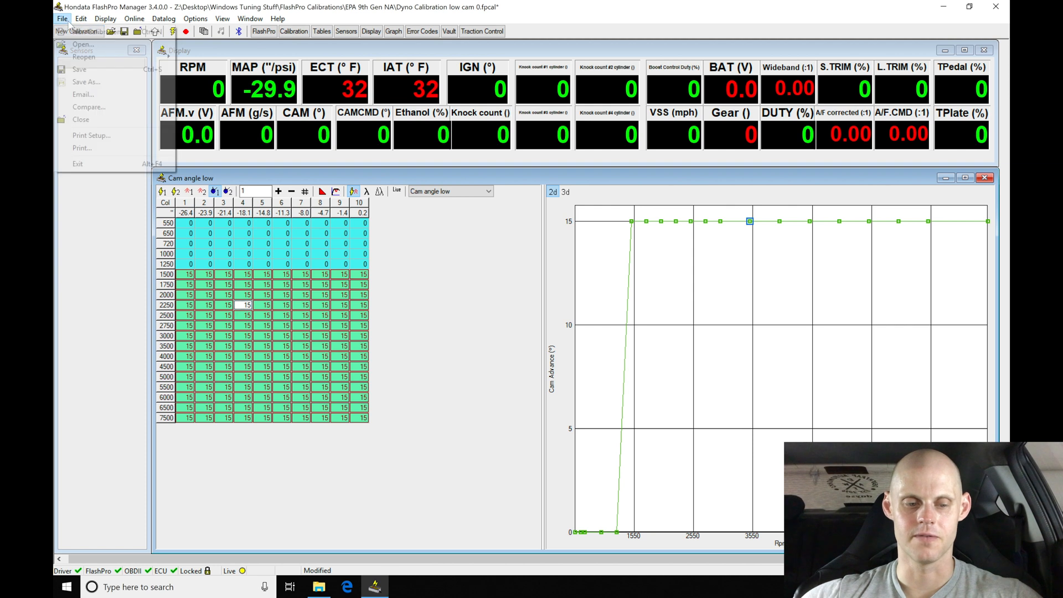
pyautogui.click(86, 81)
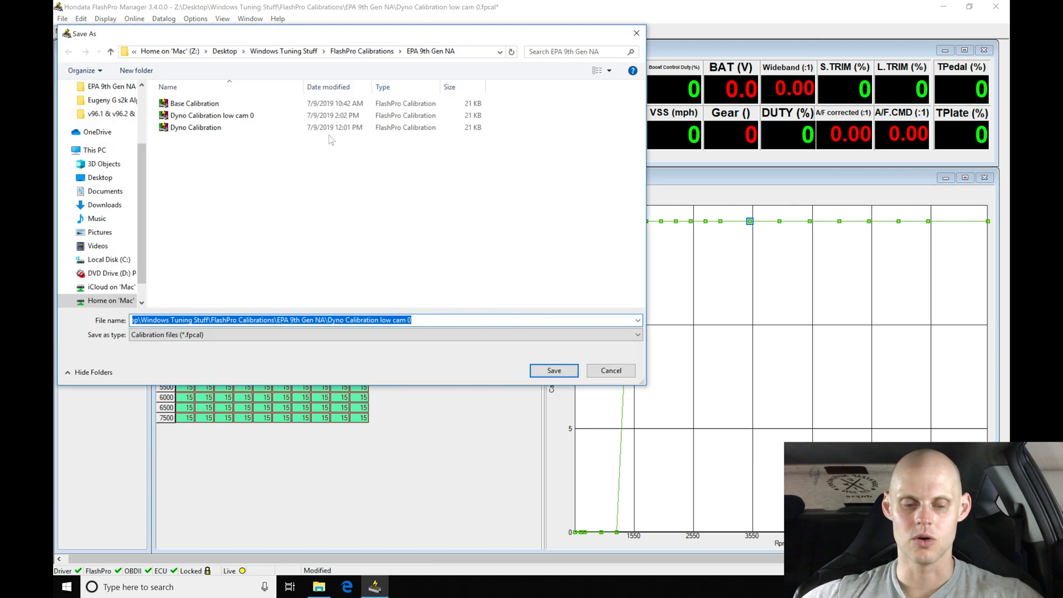
pyautogui.click(211, 115)
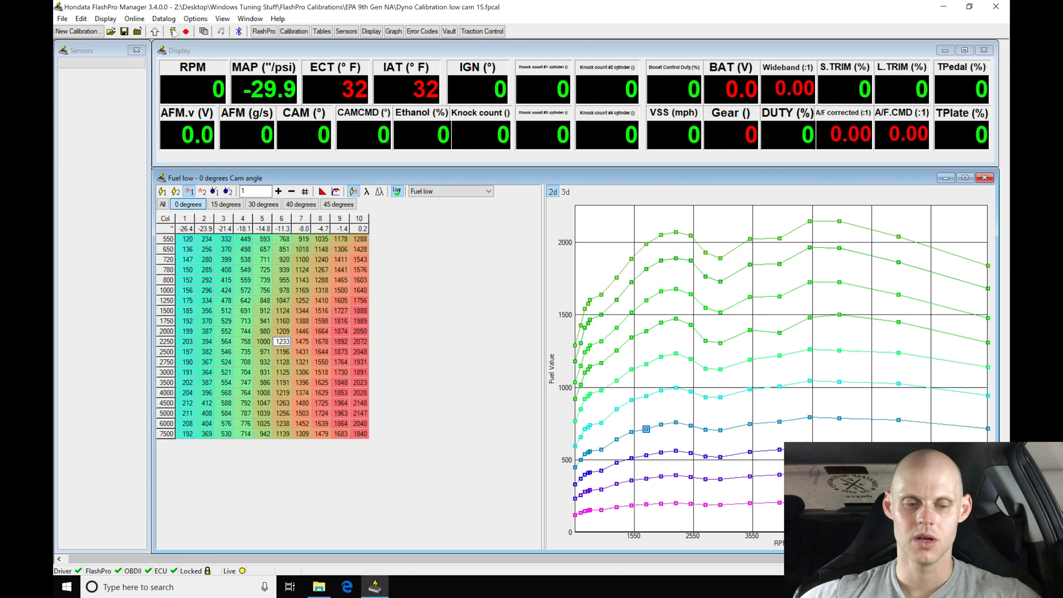
pyautogui.moveTo(154, 31)
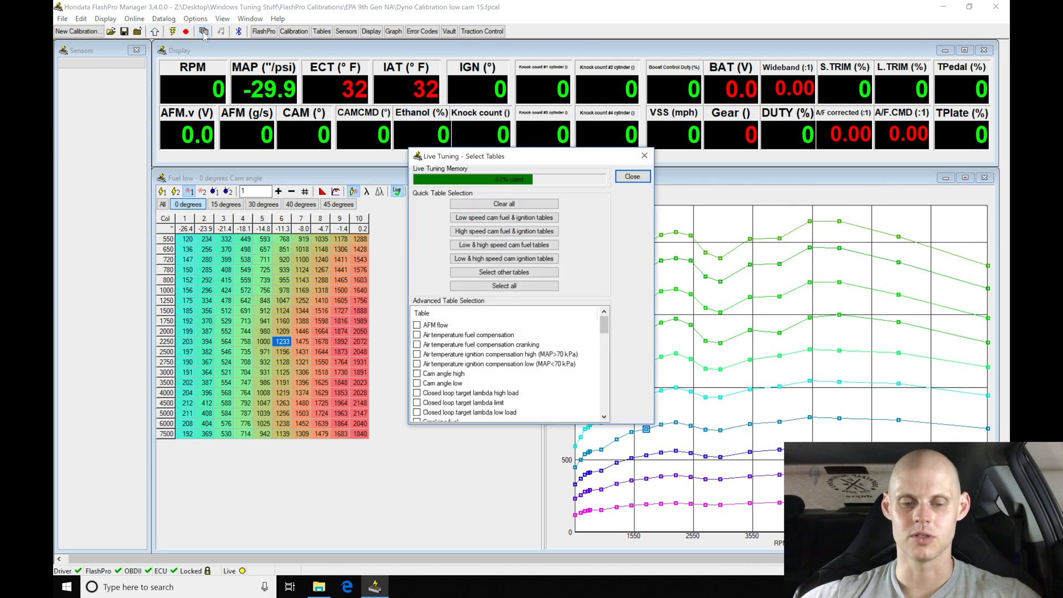
# Scroll the live tuning table list to confirm Fuel low and Ignition low are ticked.
pyautogui.scroll(-3)
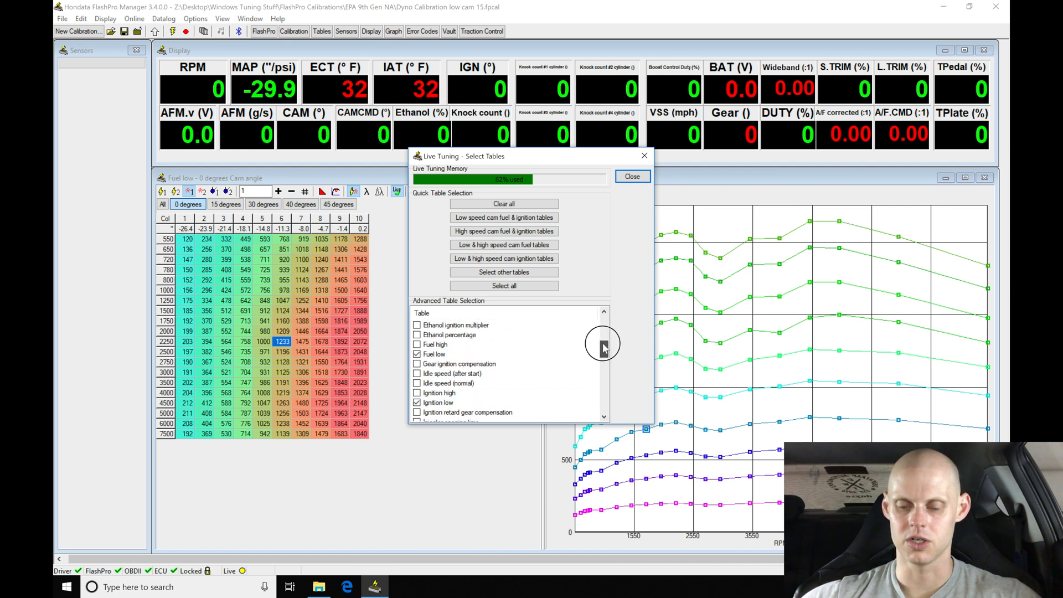
pyautogui.scroll(-3)
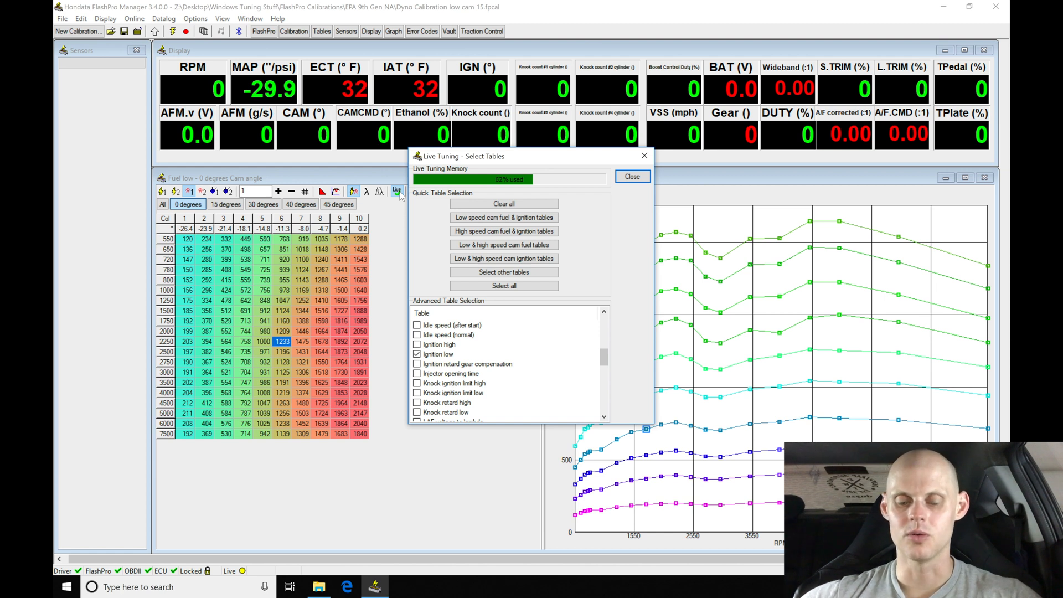
pyautogui.scroll(-3)
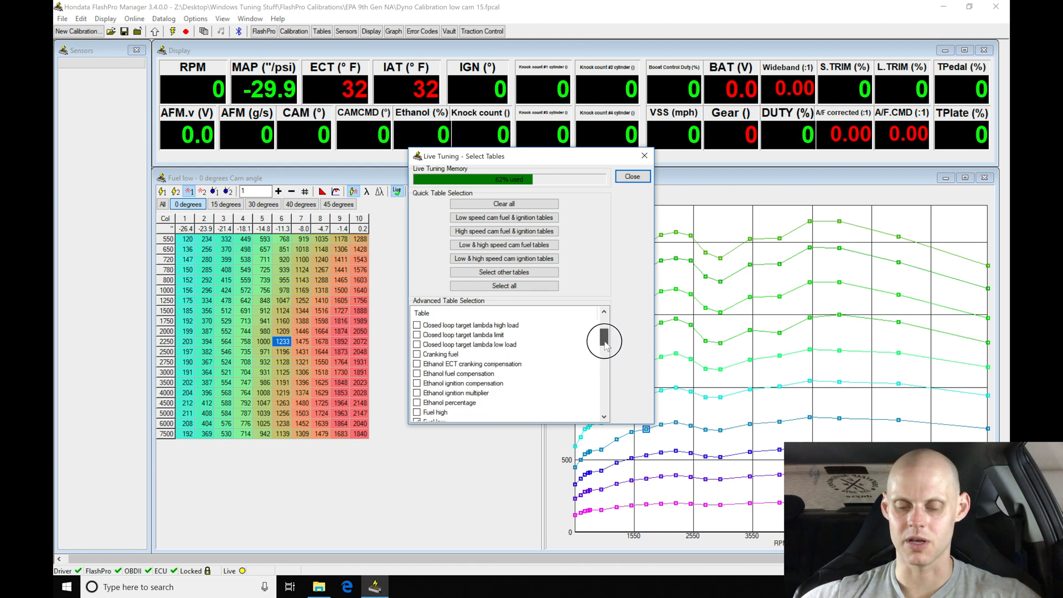
pyautogui.scroll(3)
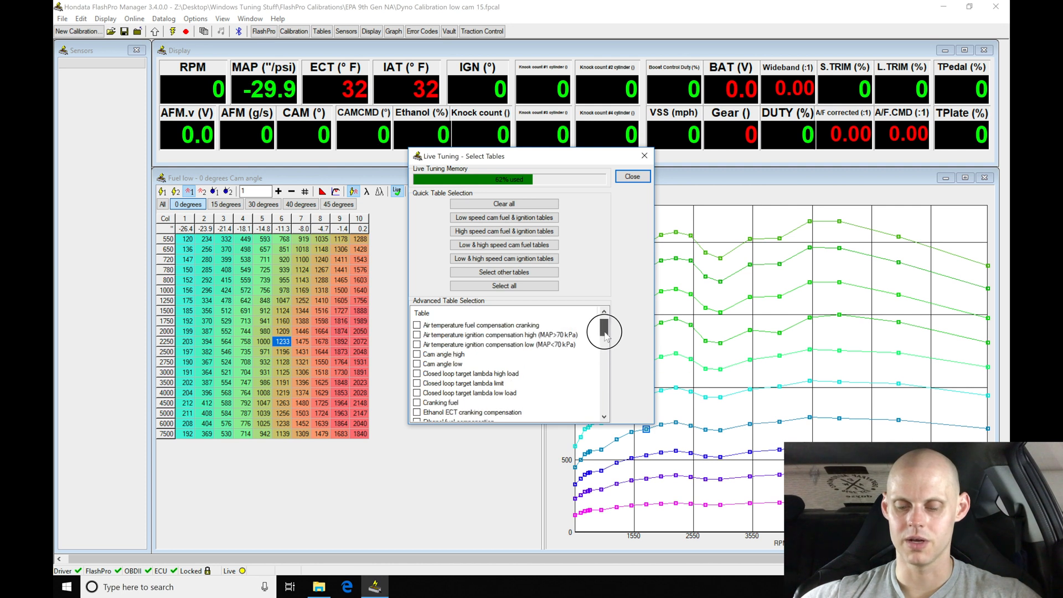